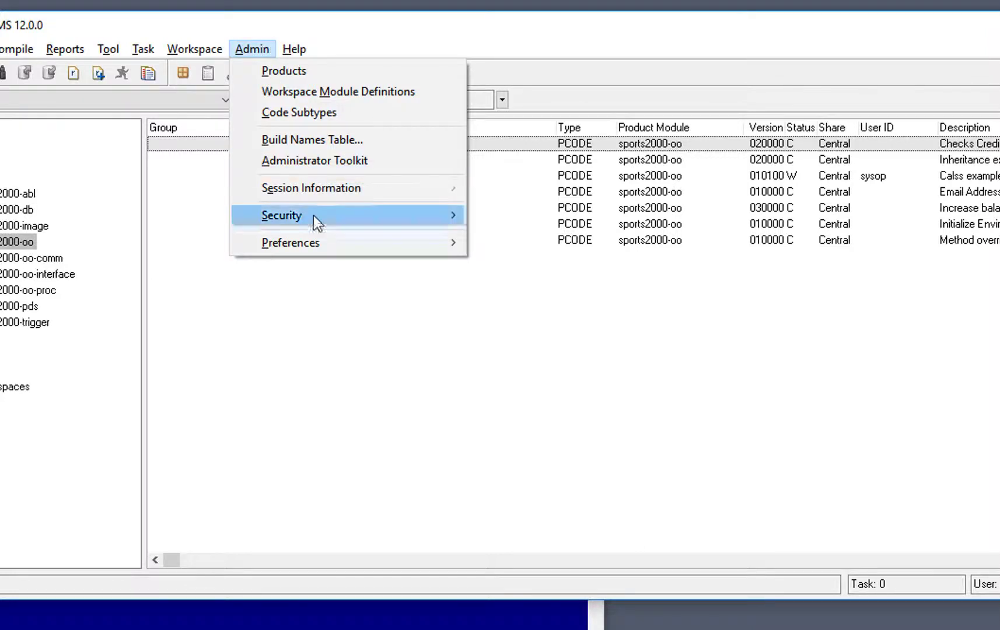
# Set the user preference default task directory to d:\temp\work with the task number appended.
pyautogui.click(290, 243)
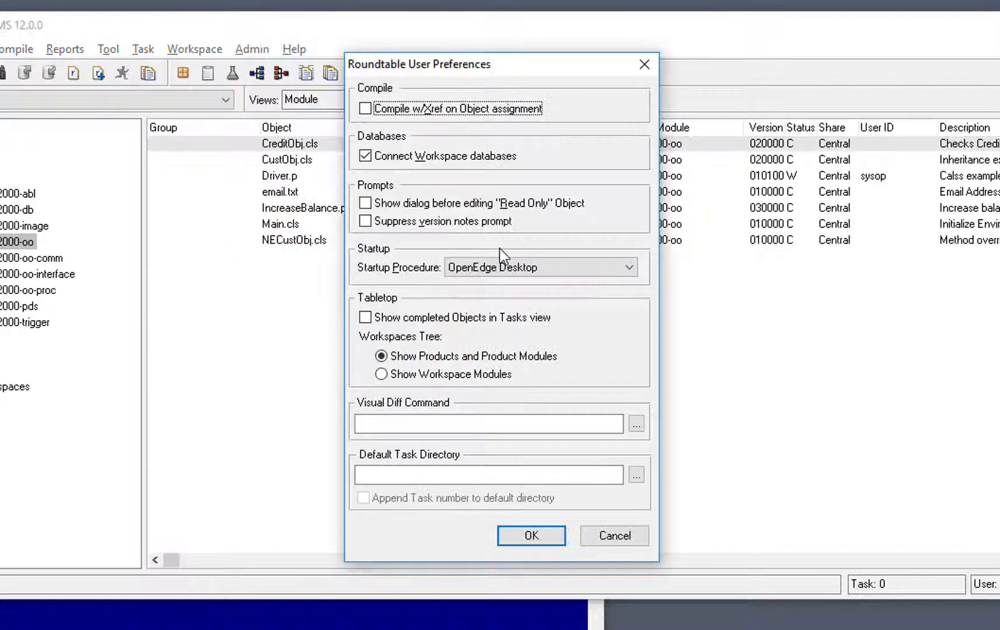
pyautogui.click(489, 475)
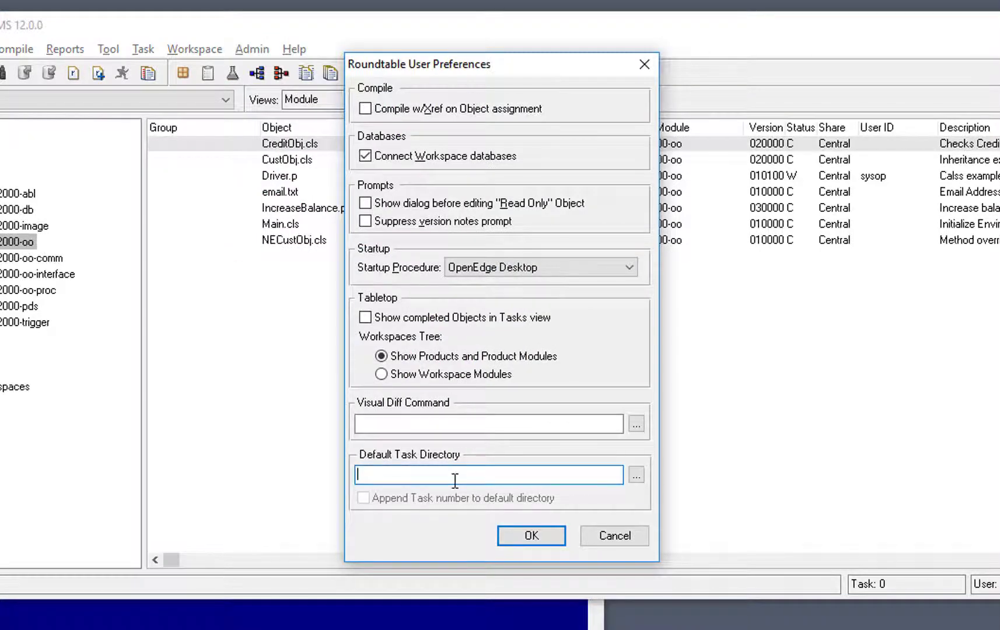
pyautogui.write('d:\\temp\\')
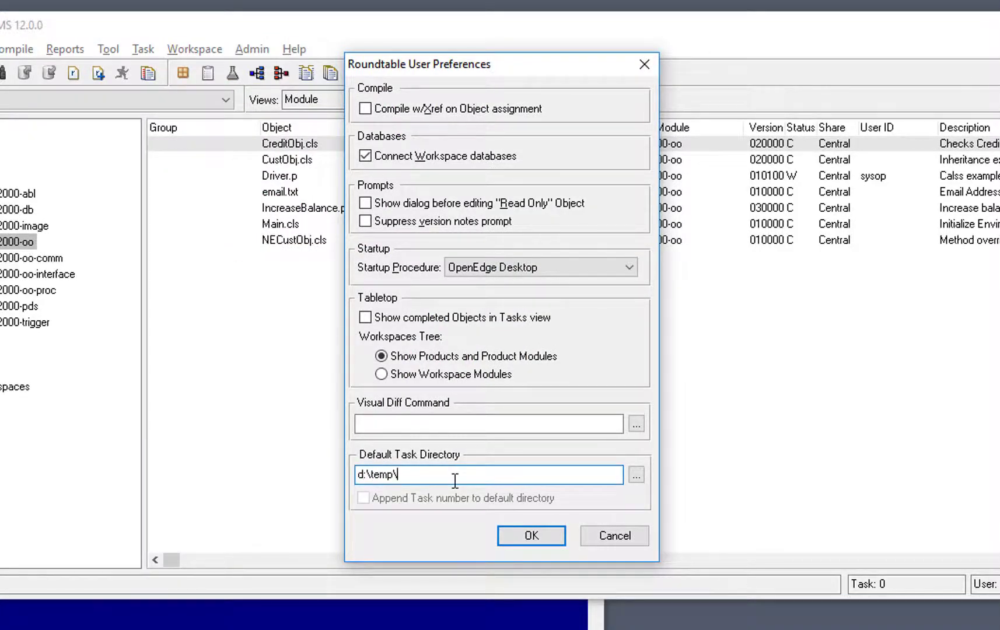
pyautogui.write('work')
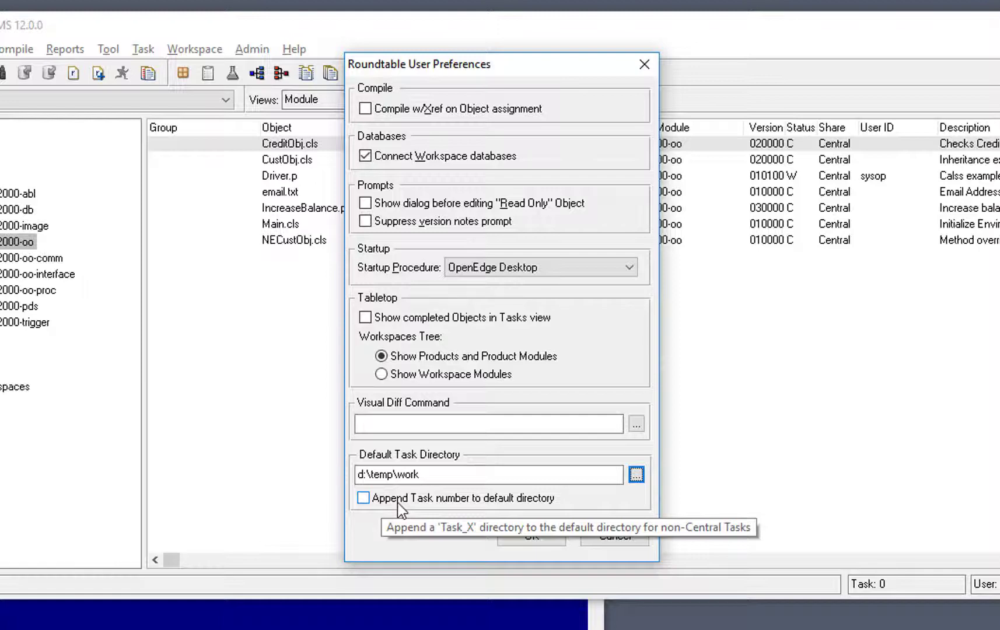
pyautogui.click(364, 498)
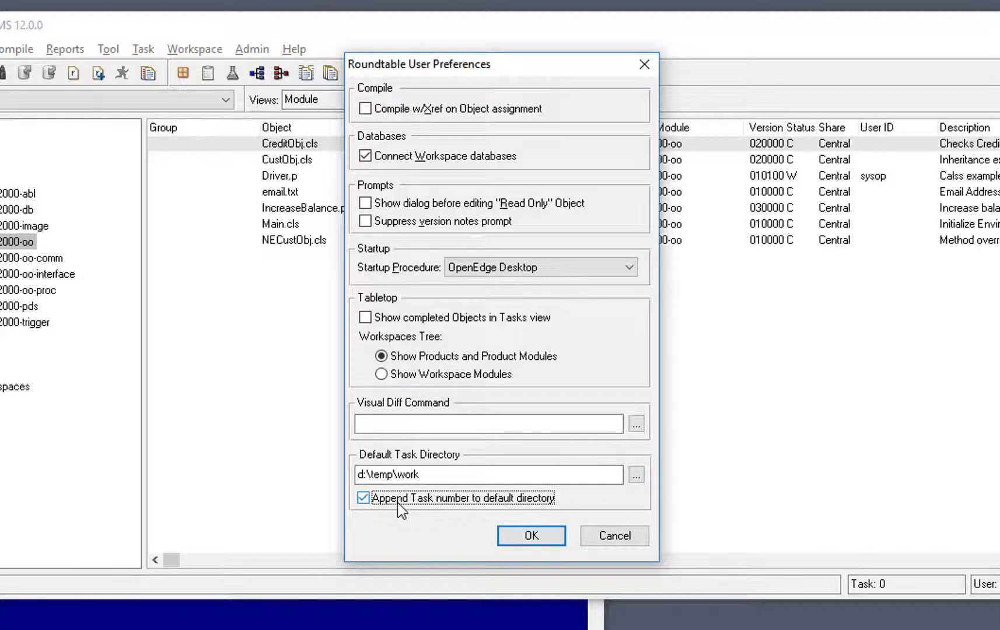
pyautogui.click(531, 535)
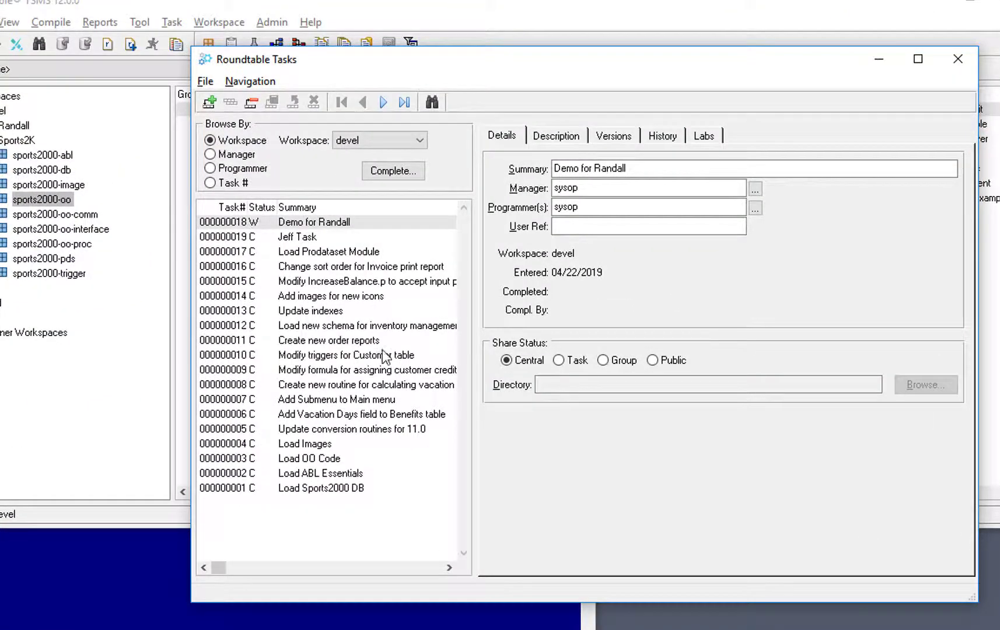
# Save new Task-shared task 20 'Demo' with directory d:/temp/work/Task_20 and close the Tasks window.
pyautogui.write('Demo')
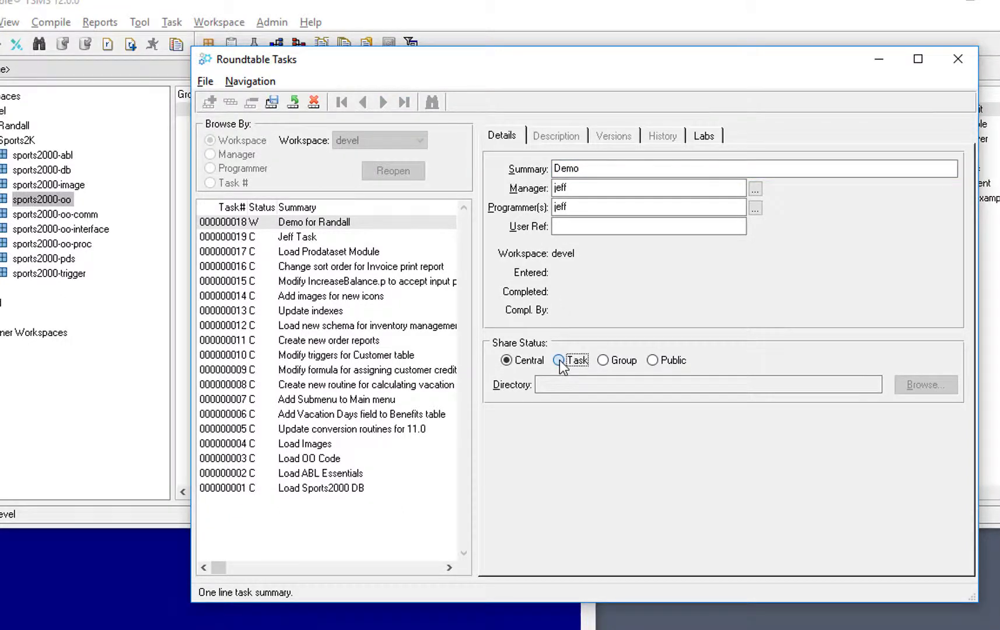
pyautogui.click(559, 359)
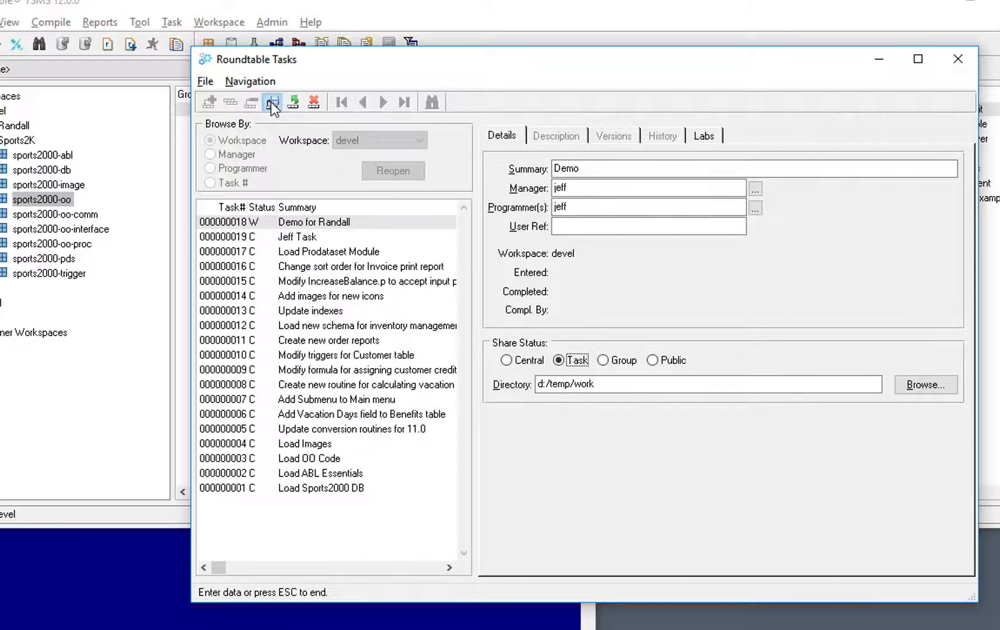
pyautogui.click(272, 102)
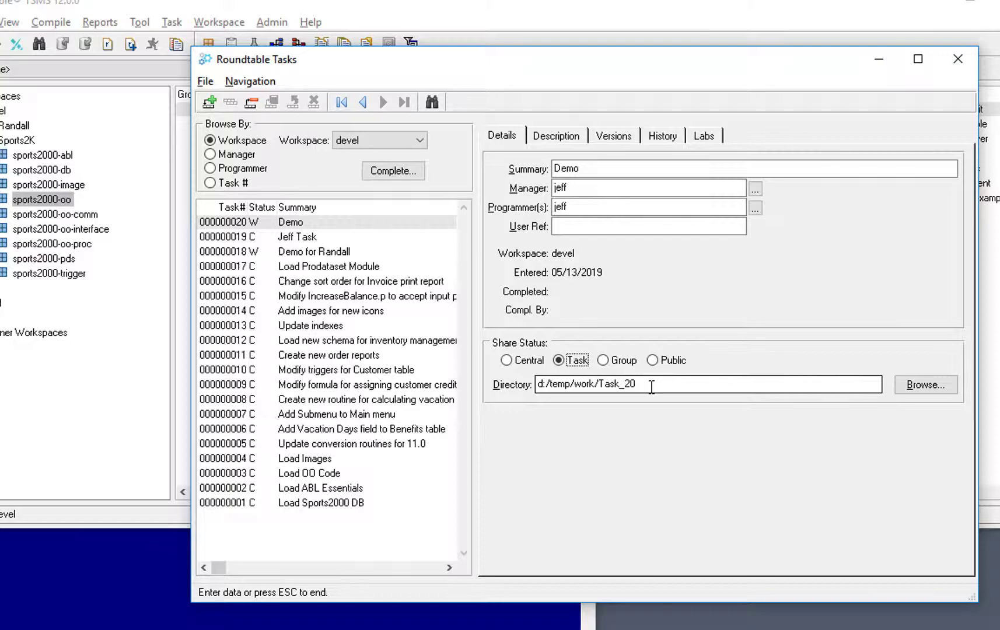
pyautogui.moveTo(959, 58)
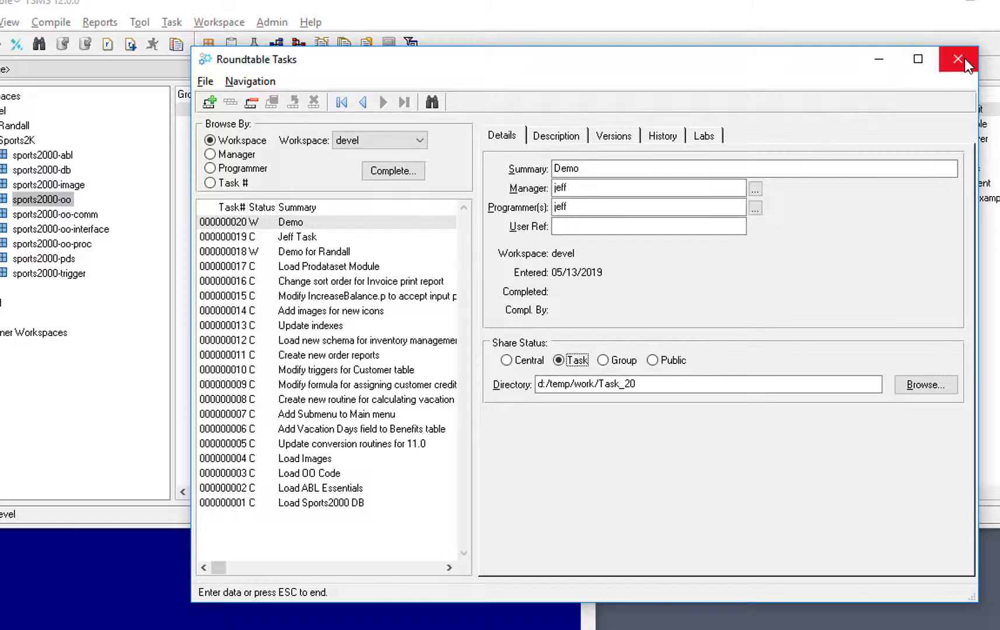
pyautogui.click(957, 58)
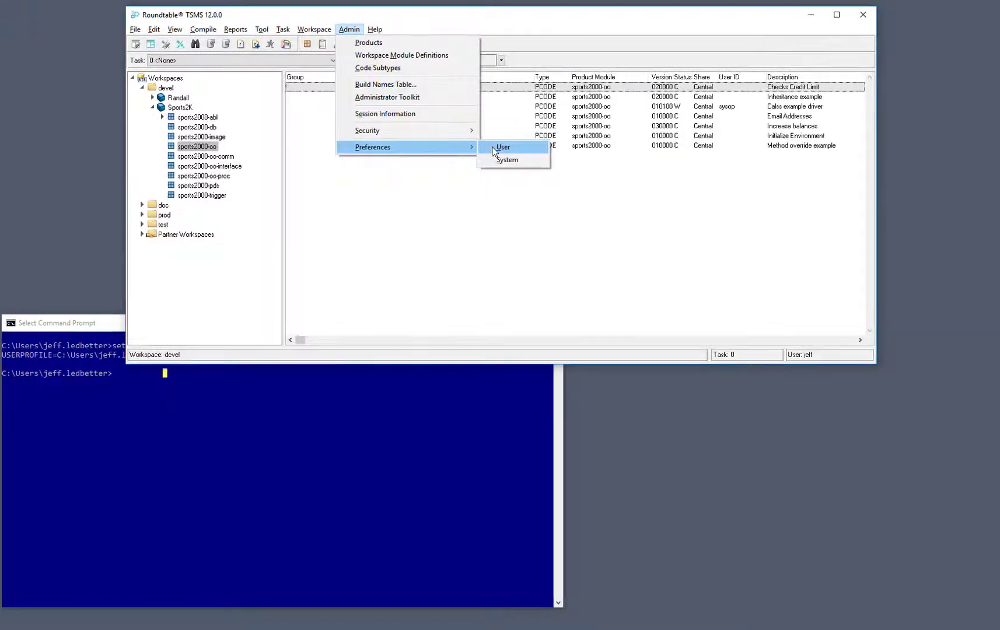
# Change the default task directory preference to %userprofile%, keeping task number appending on.
pyautogui.click(503, 147)
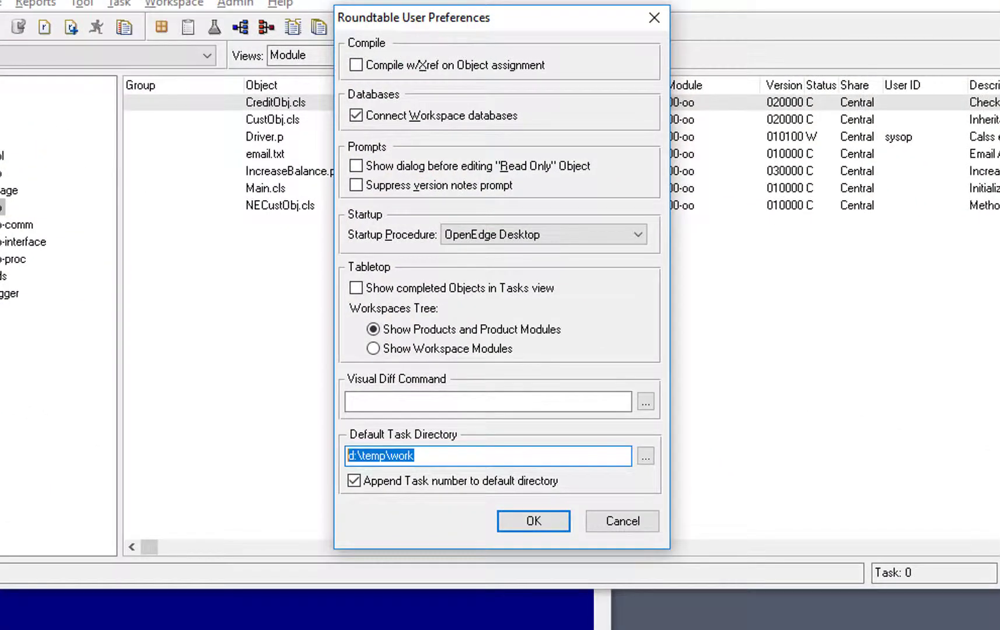
pyautogui.write('%')
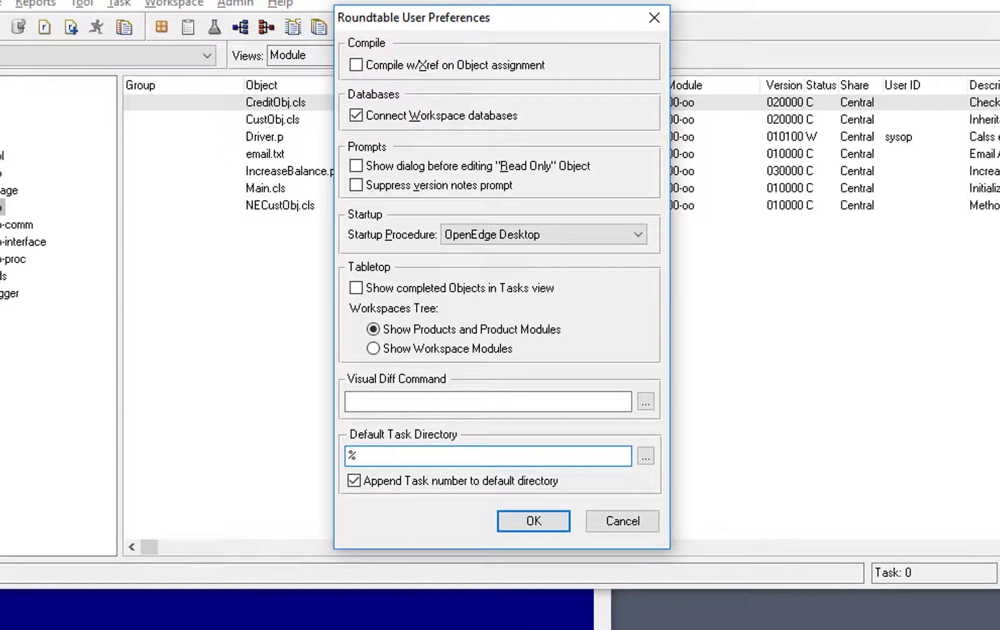
pyautogui.write('userprofile%')
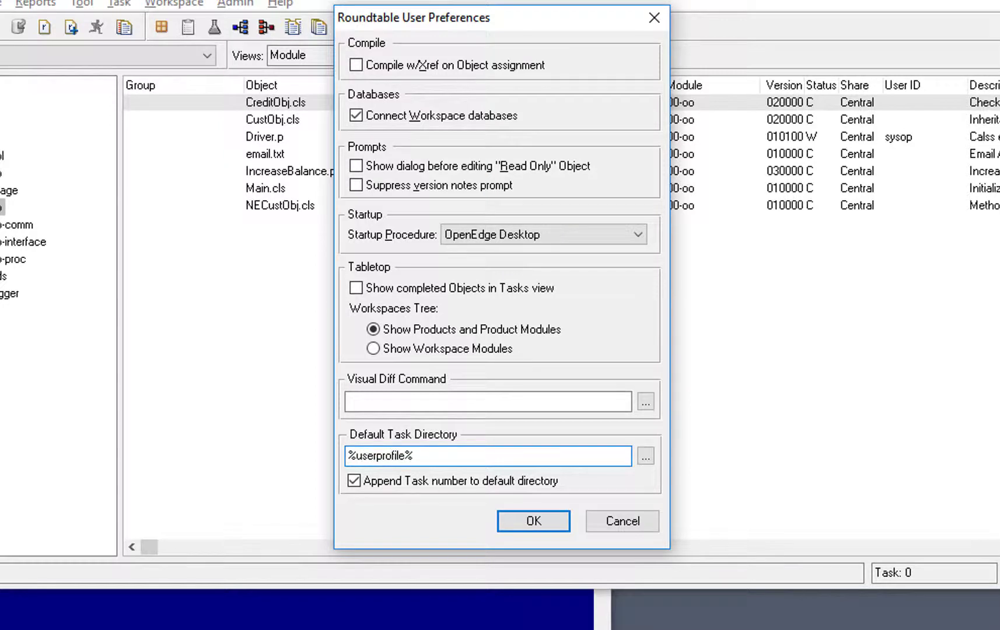
pyautogui.click(355, 480)
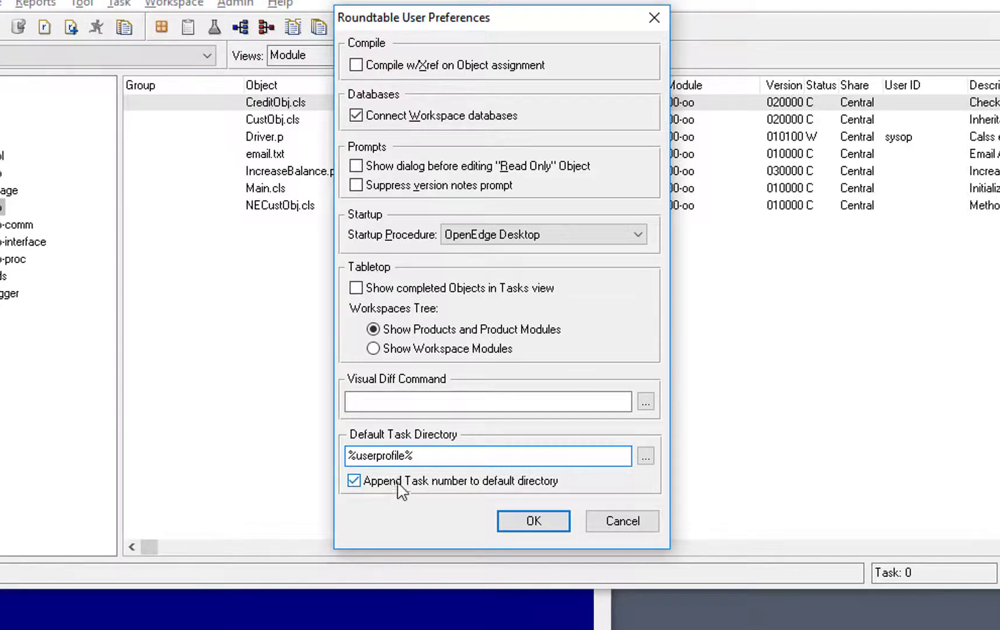
pyautogui.click(532, 522)
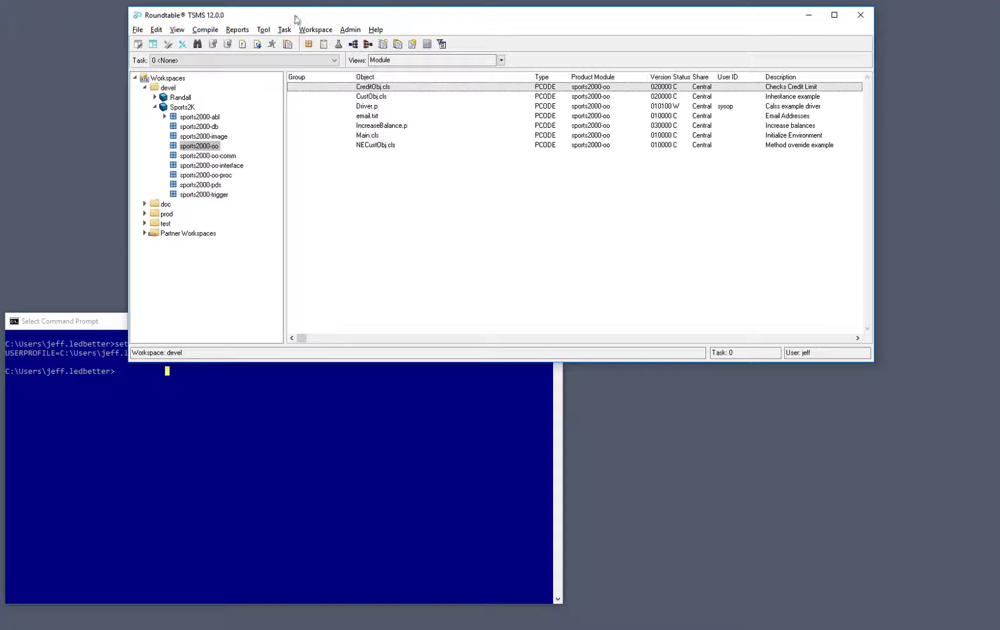
# Save new Task-shared task 21 'Demo 2' whose directory resolves to the user profile's Task_21 folder.
pyautogui.click(285, 29)
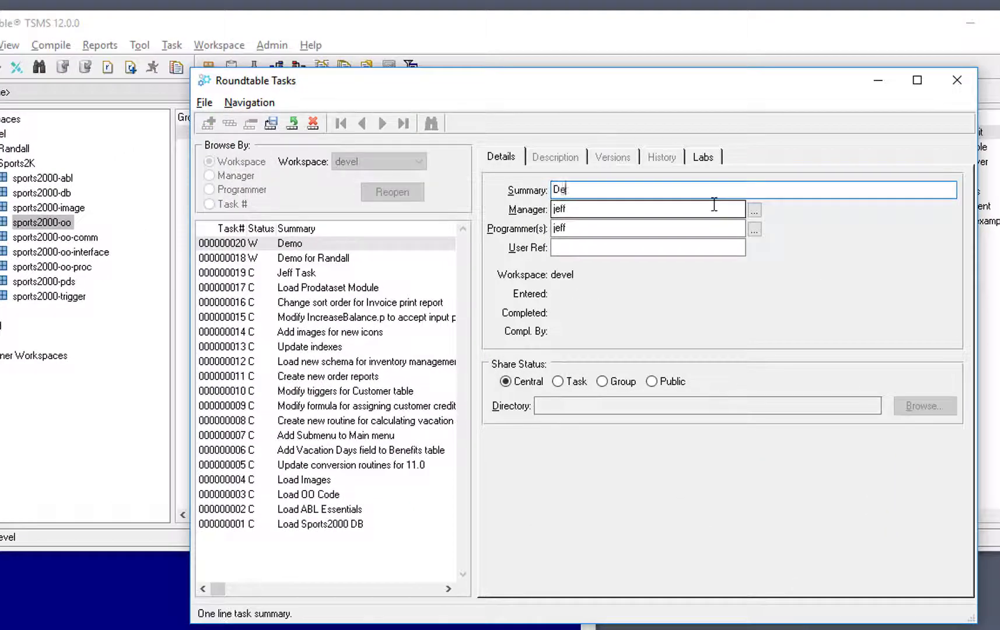
pyautogui.write('Demo 2')
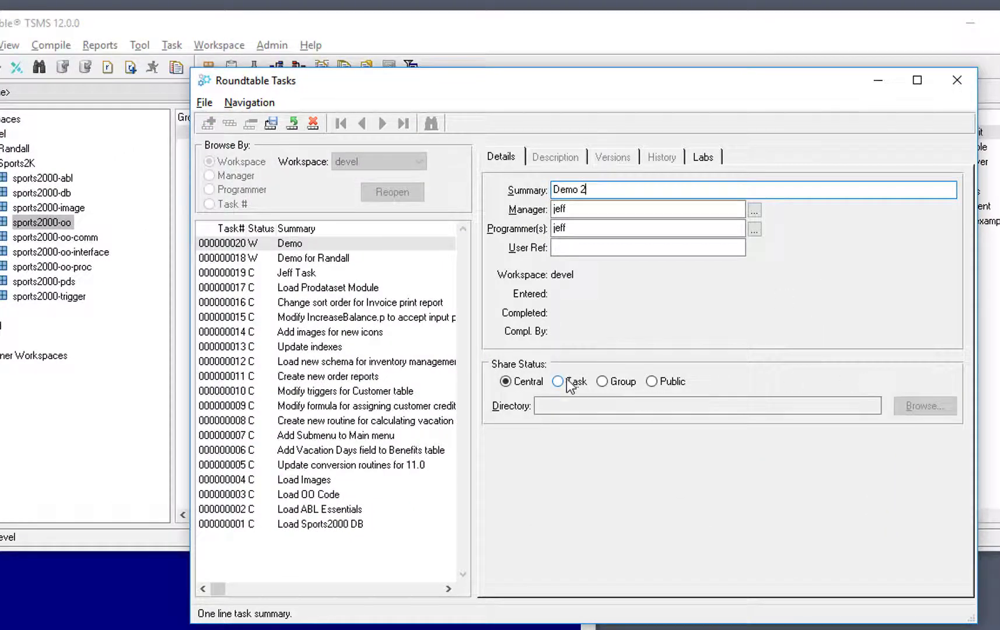
pyautogui.click(558, 381)
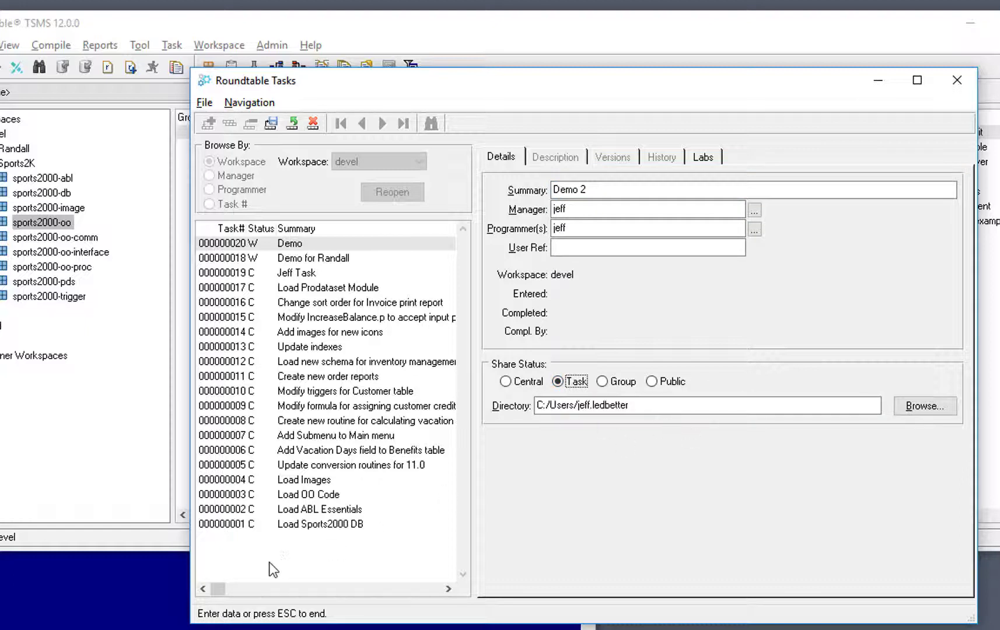
pyautogui.moveTo(330, 488)
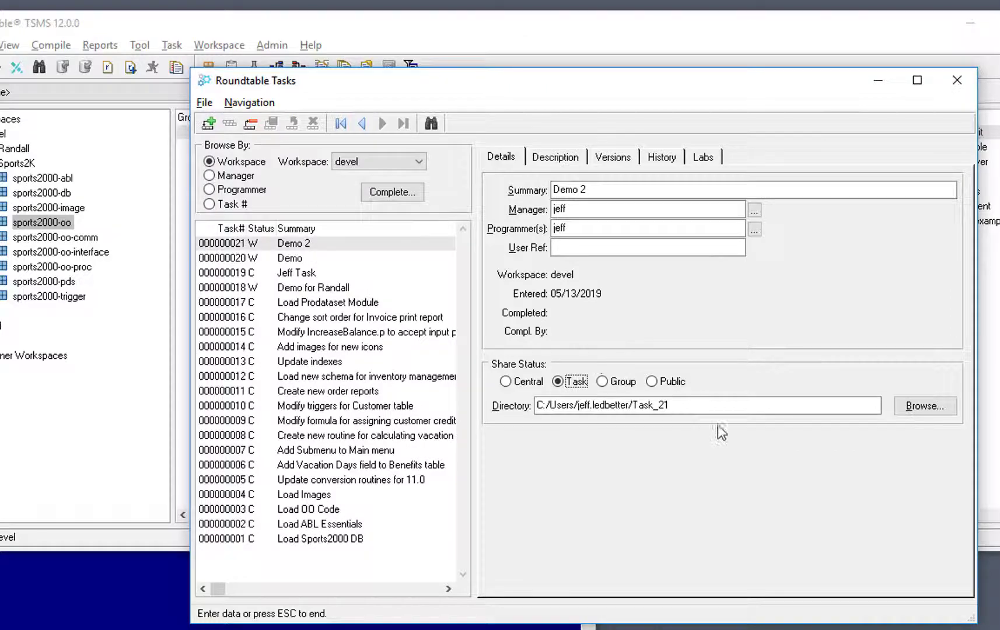
pyautogui.click(706, 405)
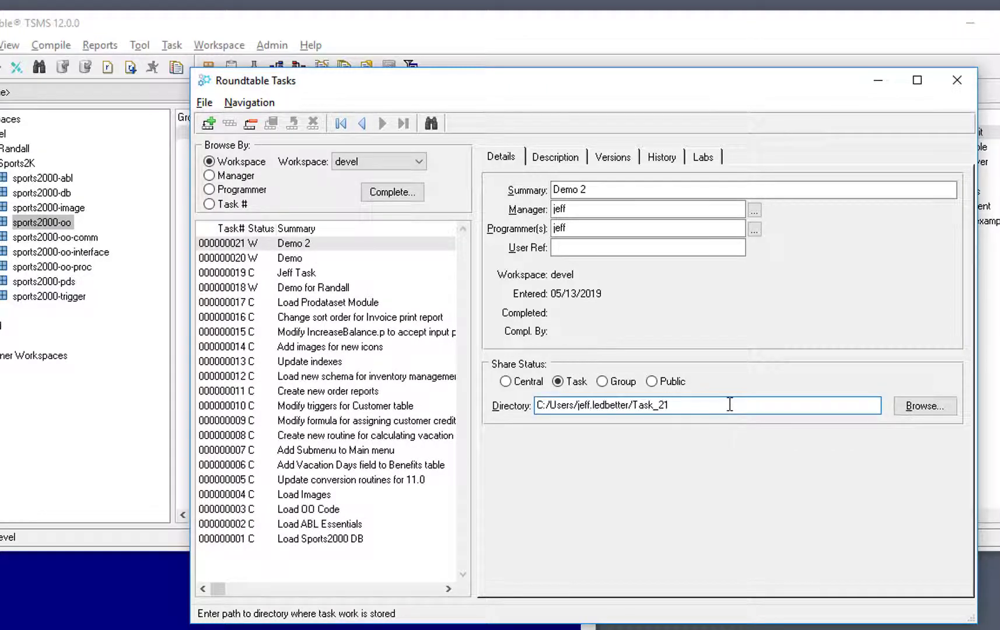